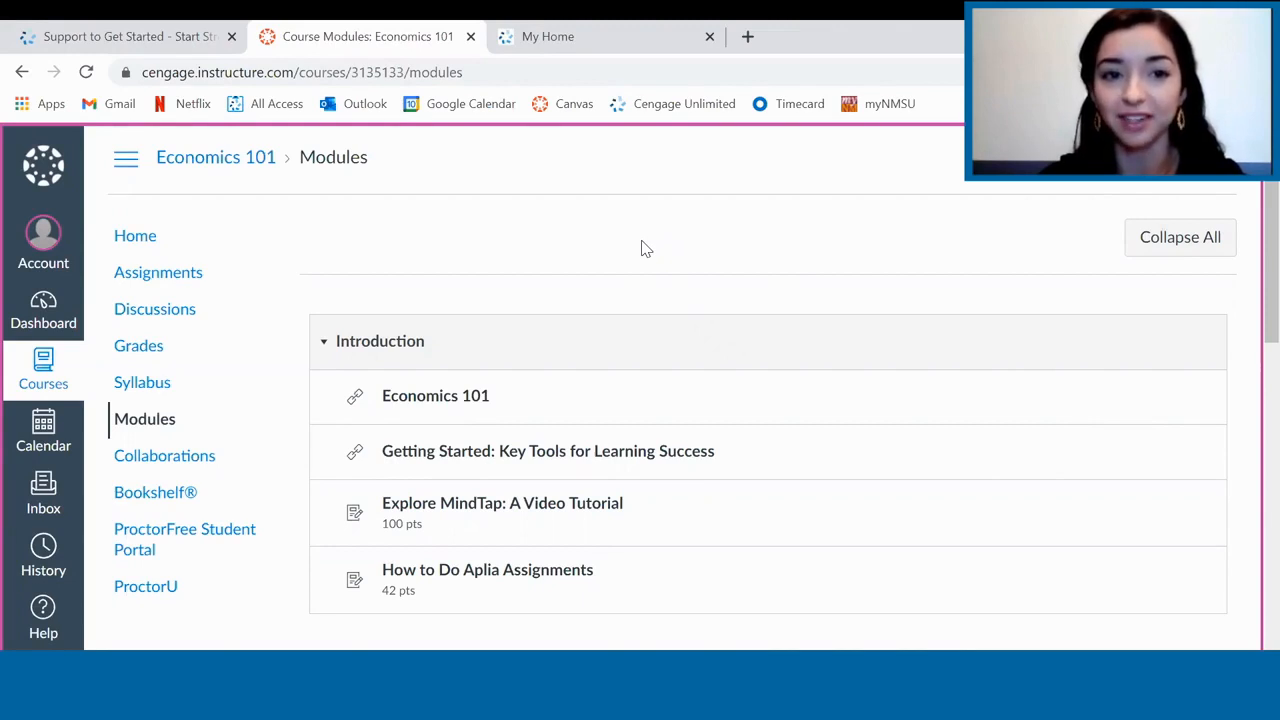
Launch the Social Psychology, 11e MindTap course from the Canvas modules list.
left_click(120, 37)
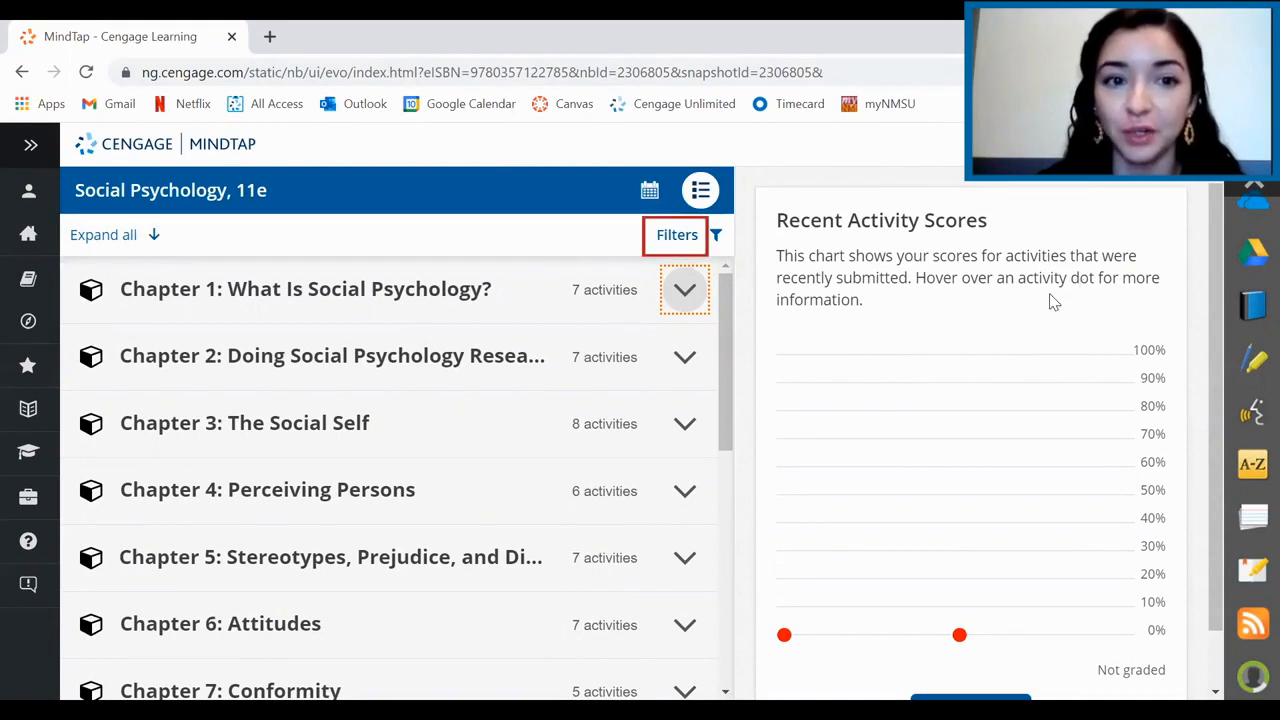
Show the activity filter options and expand Week 3 in the calendar view.
left_click(676, 234)
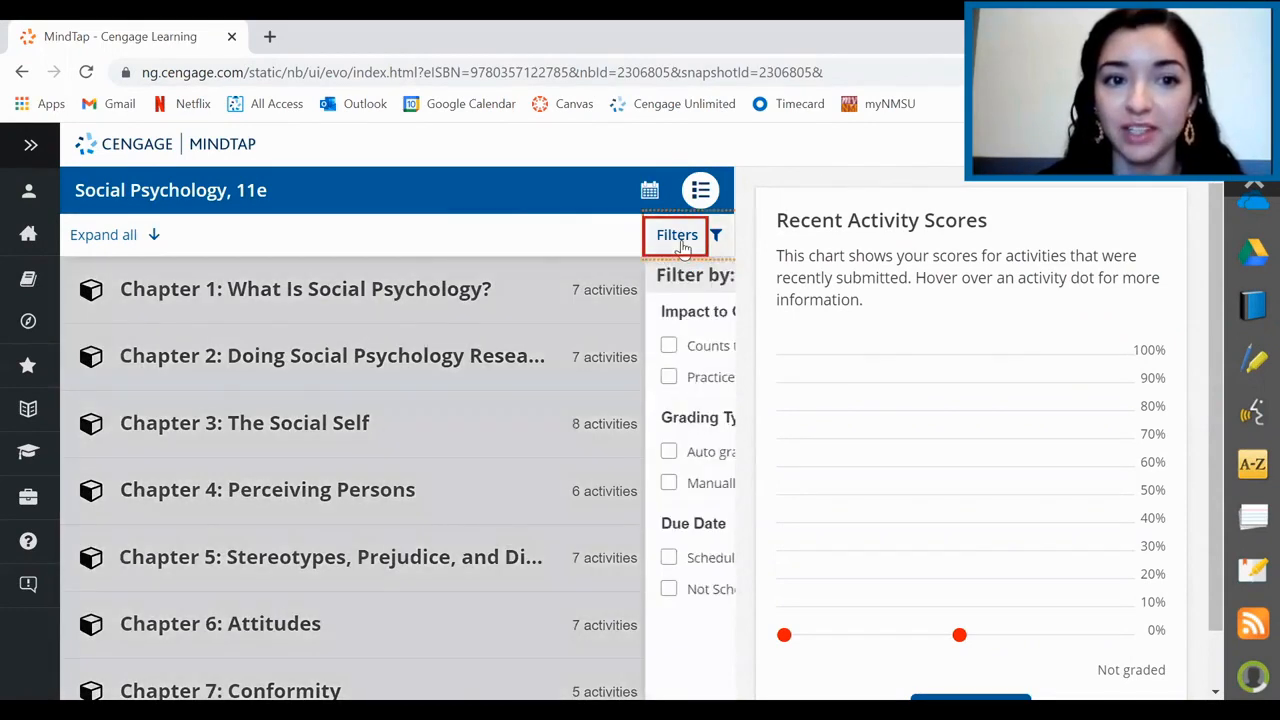
left_click(677, 235)
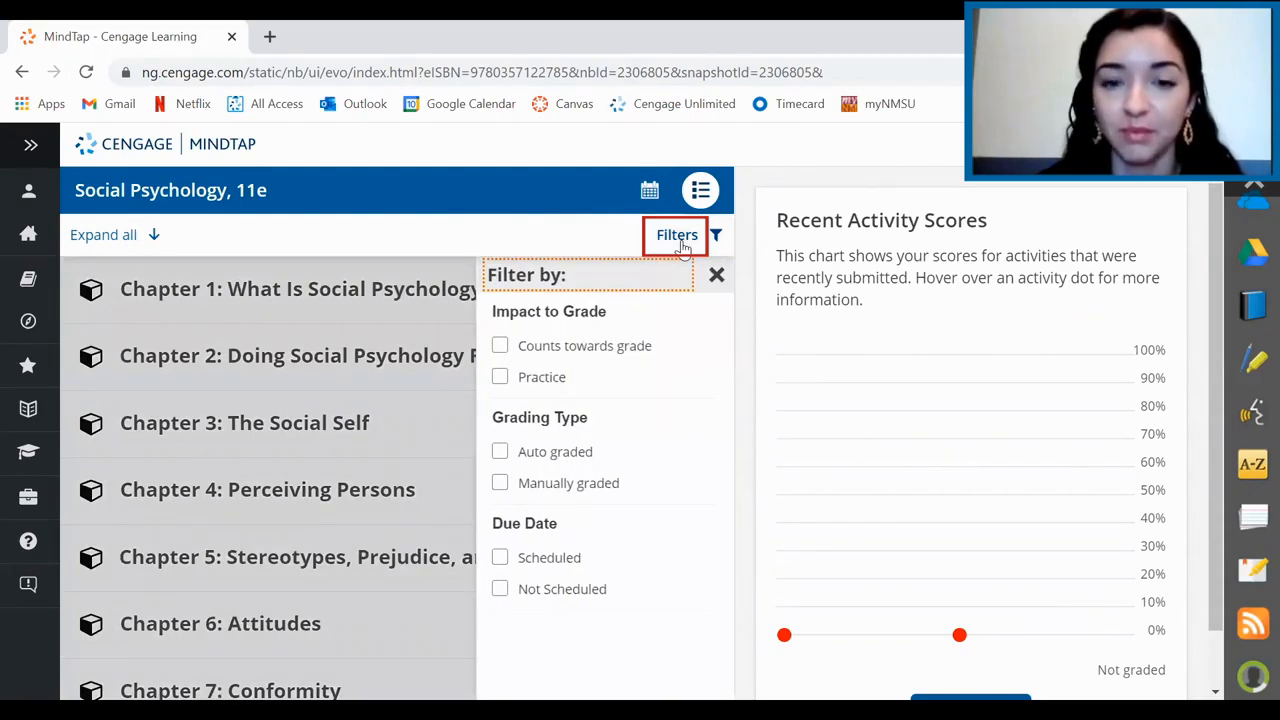
mouse_move(677, 234)
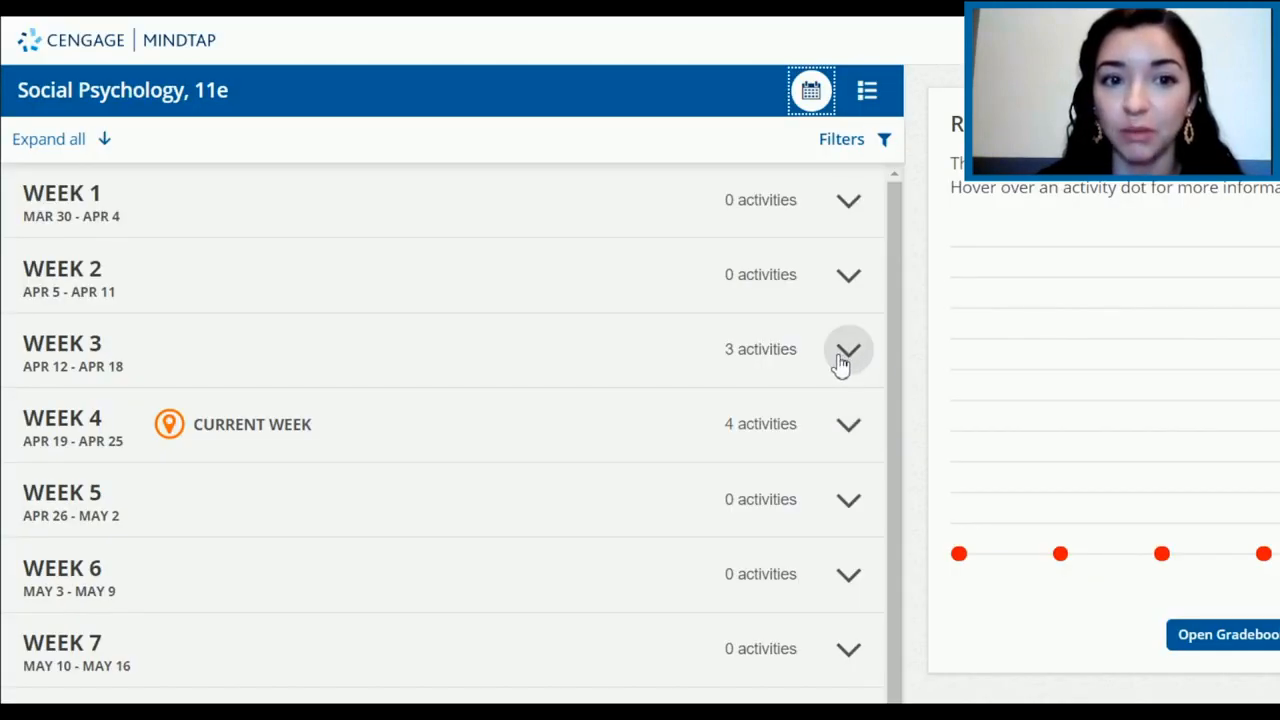
left_click(848, 349)
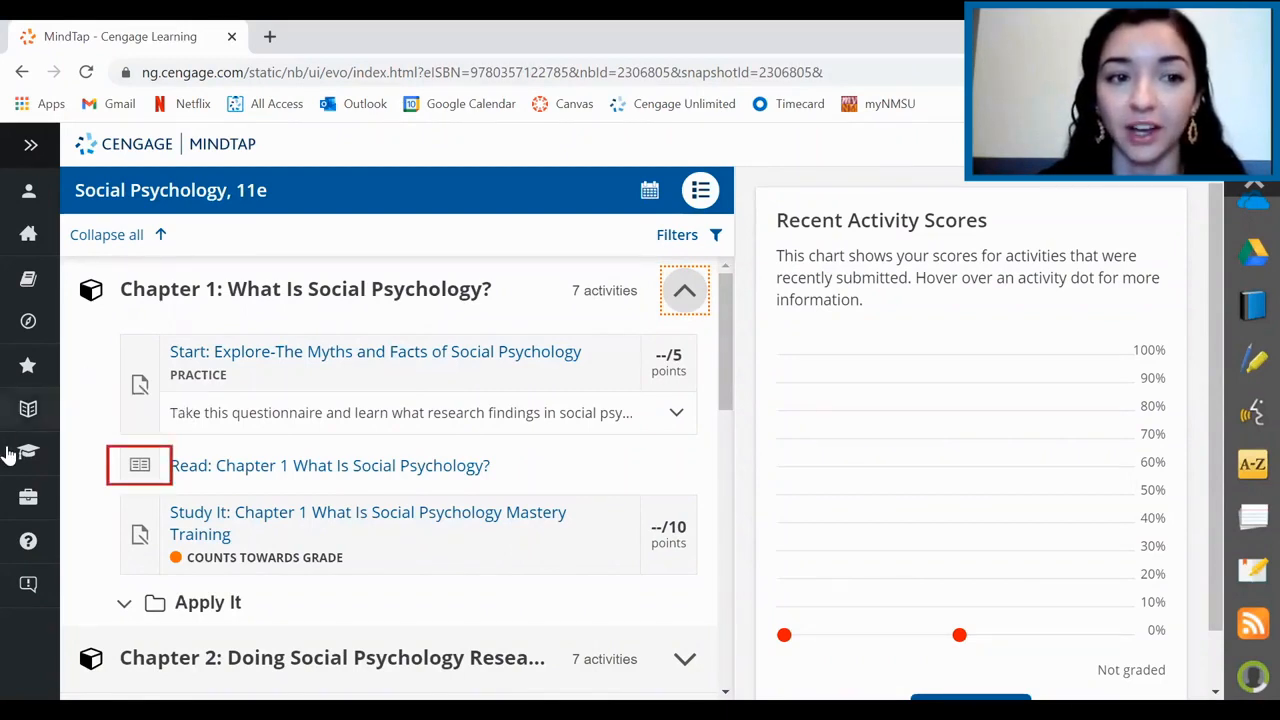
Open 'Read: Chapter 1 What Is Social Psychology?' in the ebook reader.
left_click(684, 290)
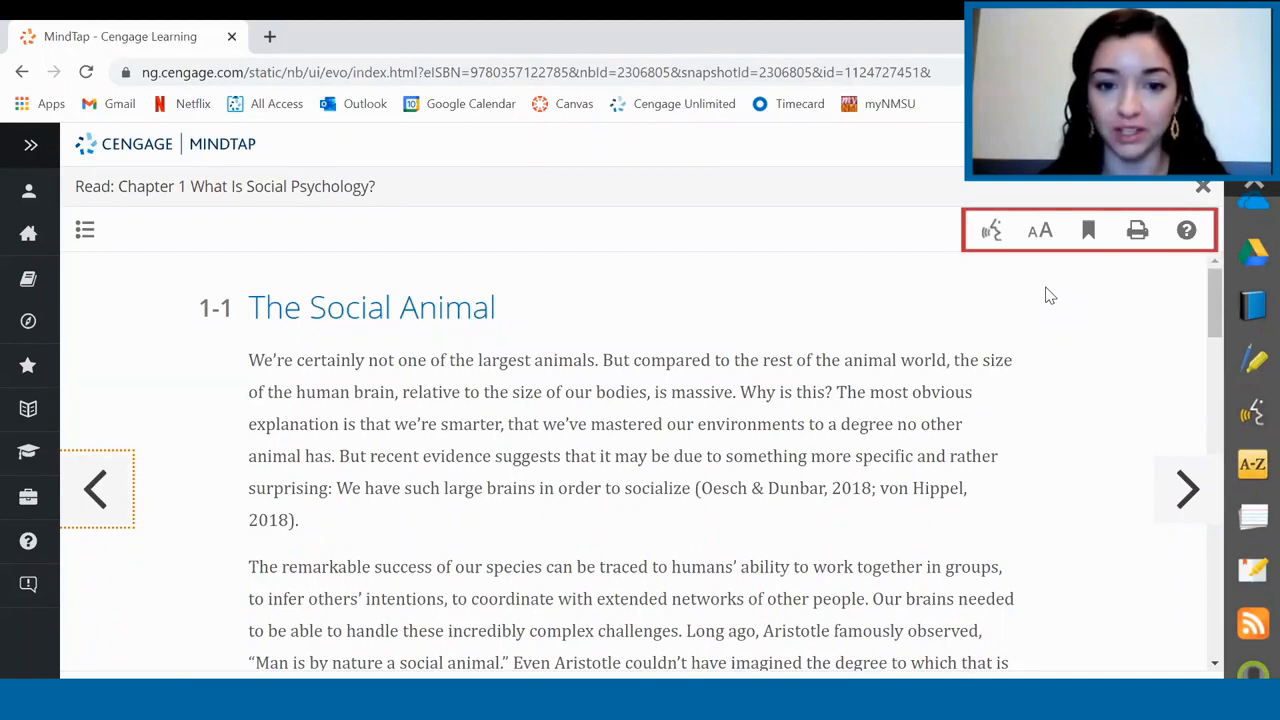
mouse_move(1081, 304)
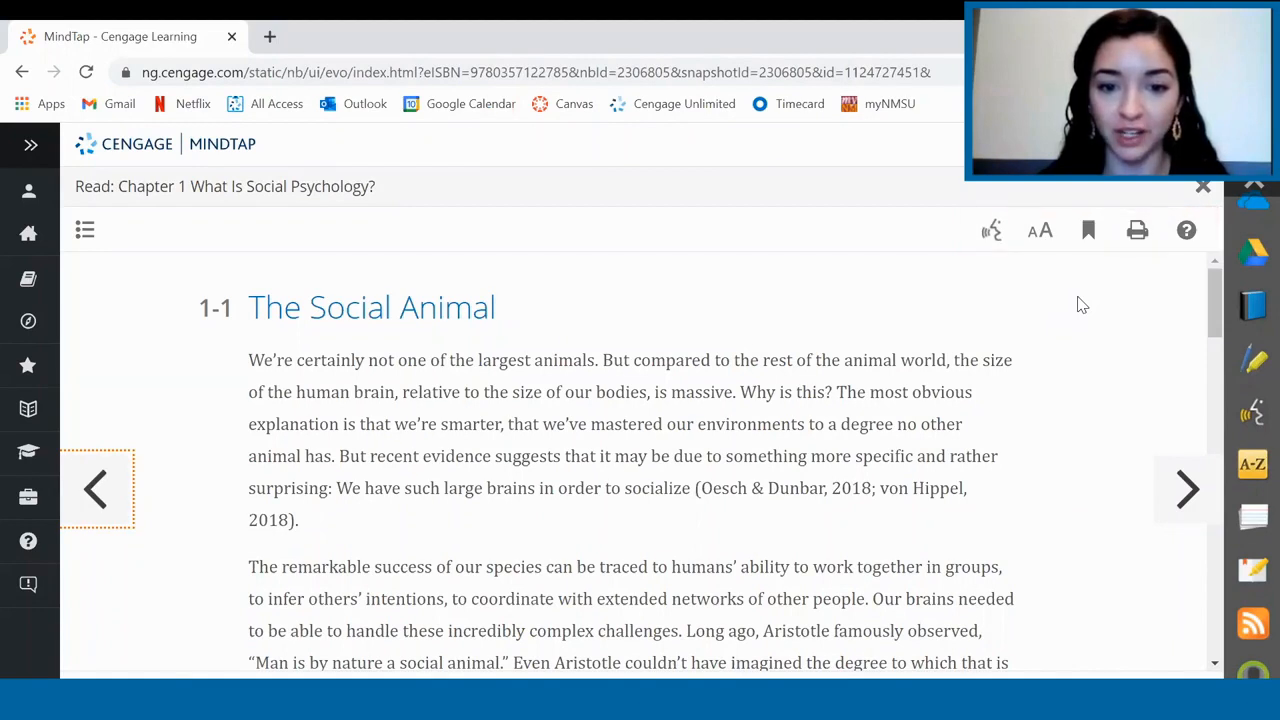
mouse_move(991, 230)
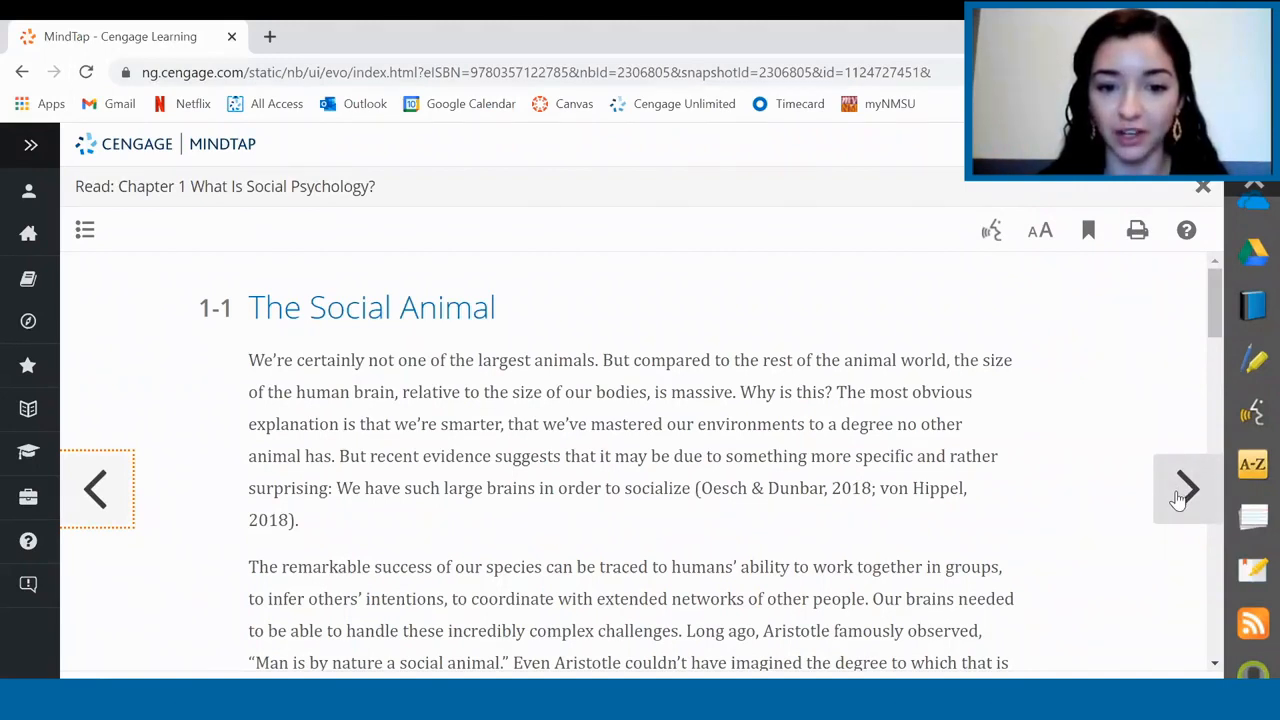
mouse_move(1075, 407)
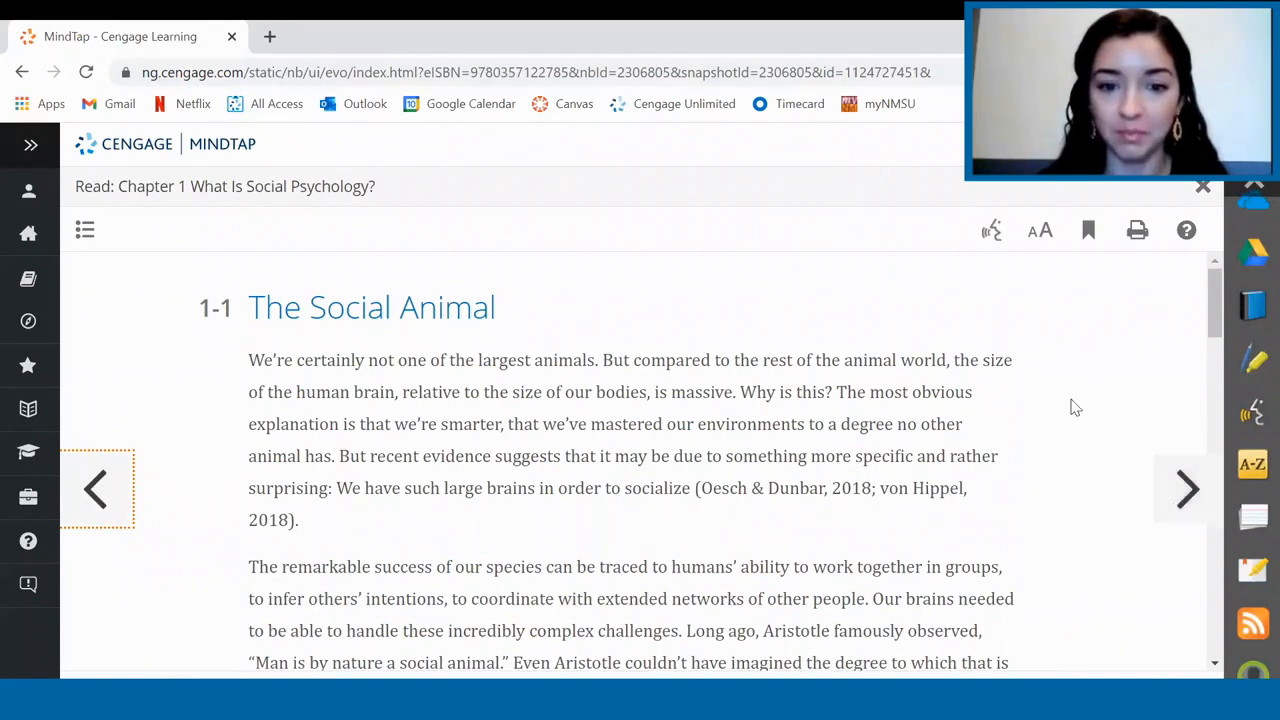
mouse_move(1008, 491)
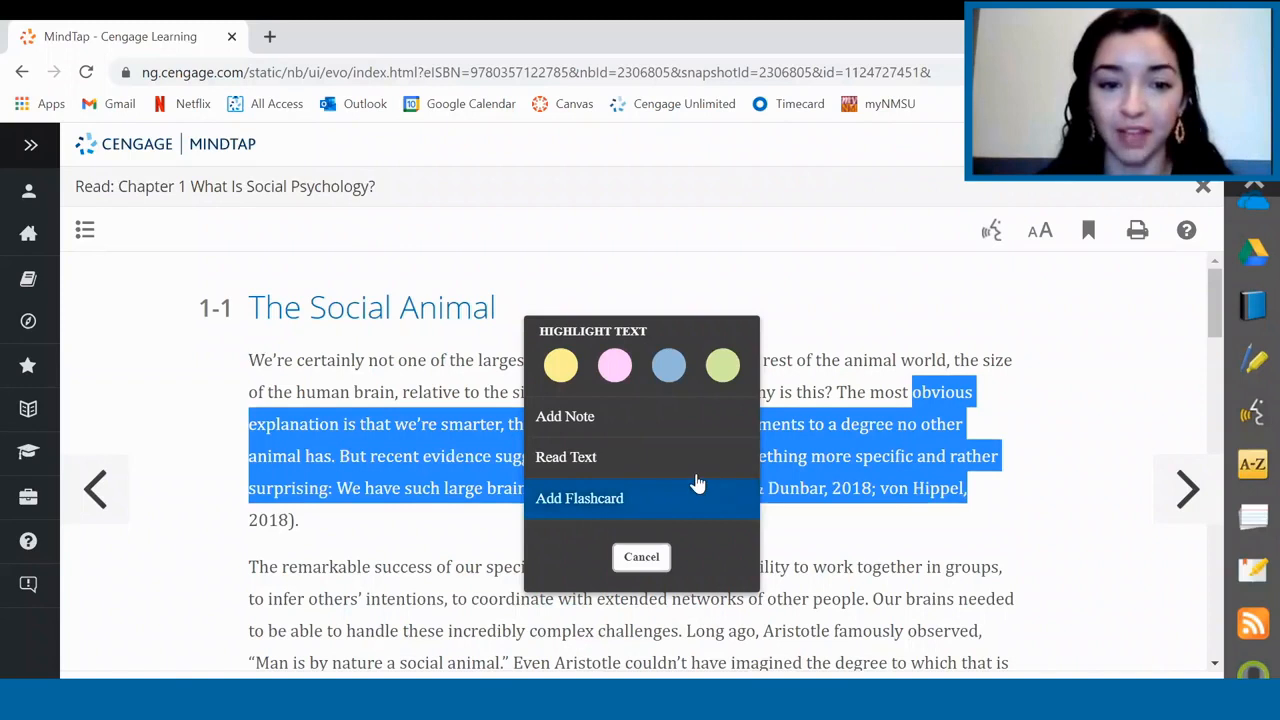
mouse_move(652, 500)
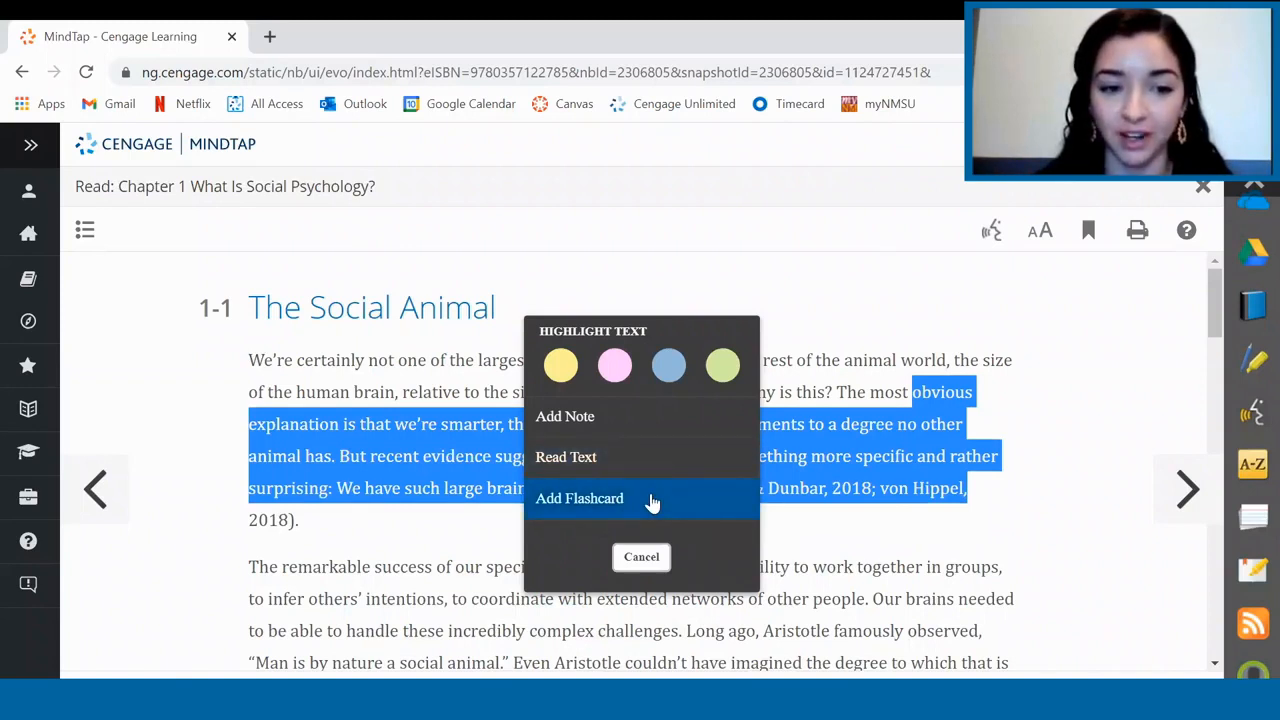
Add the selected Chapter 1 passage as a flashcard.
left_click(579, 498)
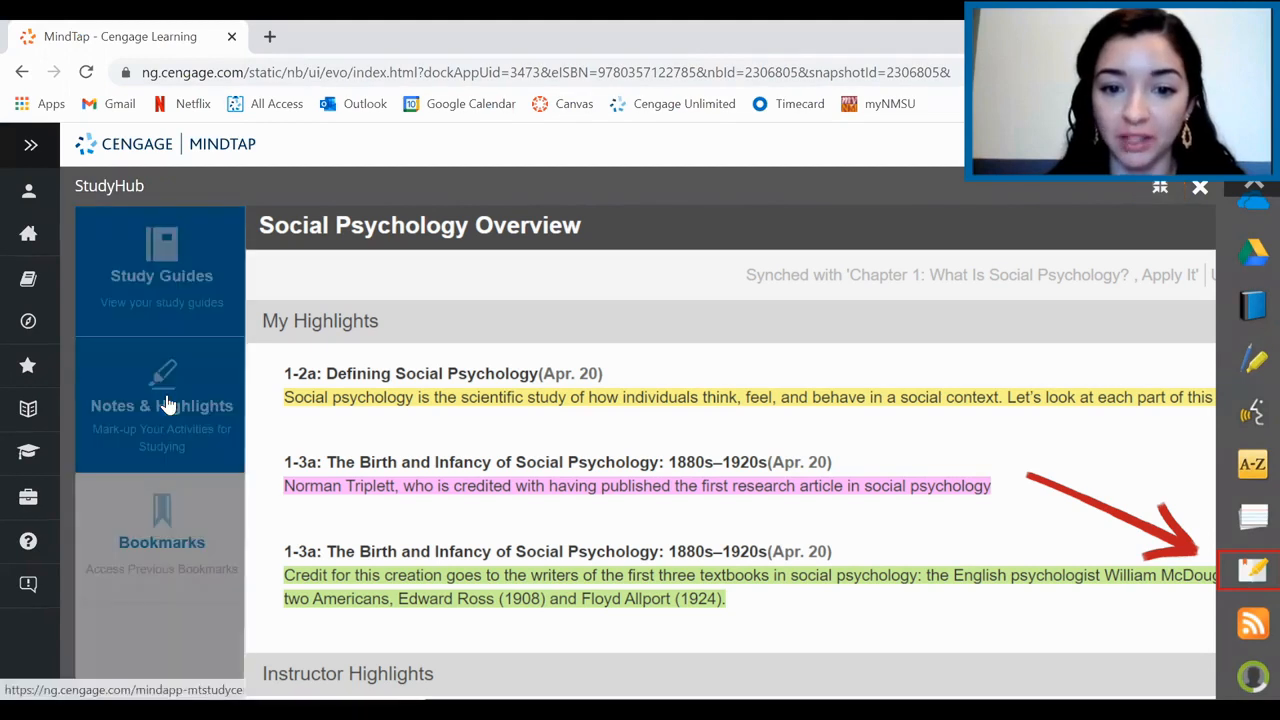
Review the 1-1: The Social Animal note, then open the Flashcards app.
left_click(161, 405)
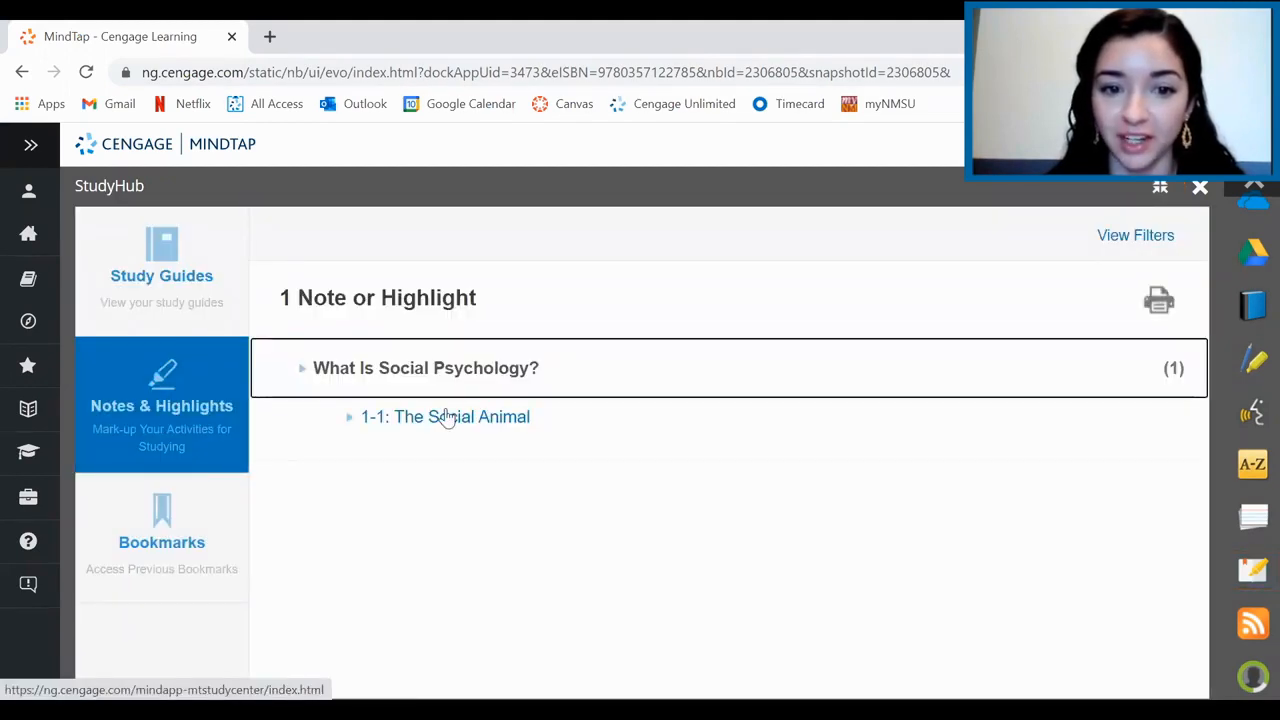
left_click(445, 417)
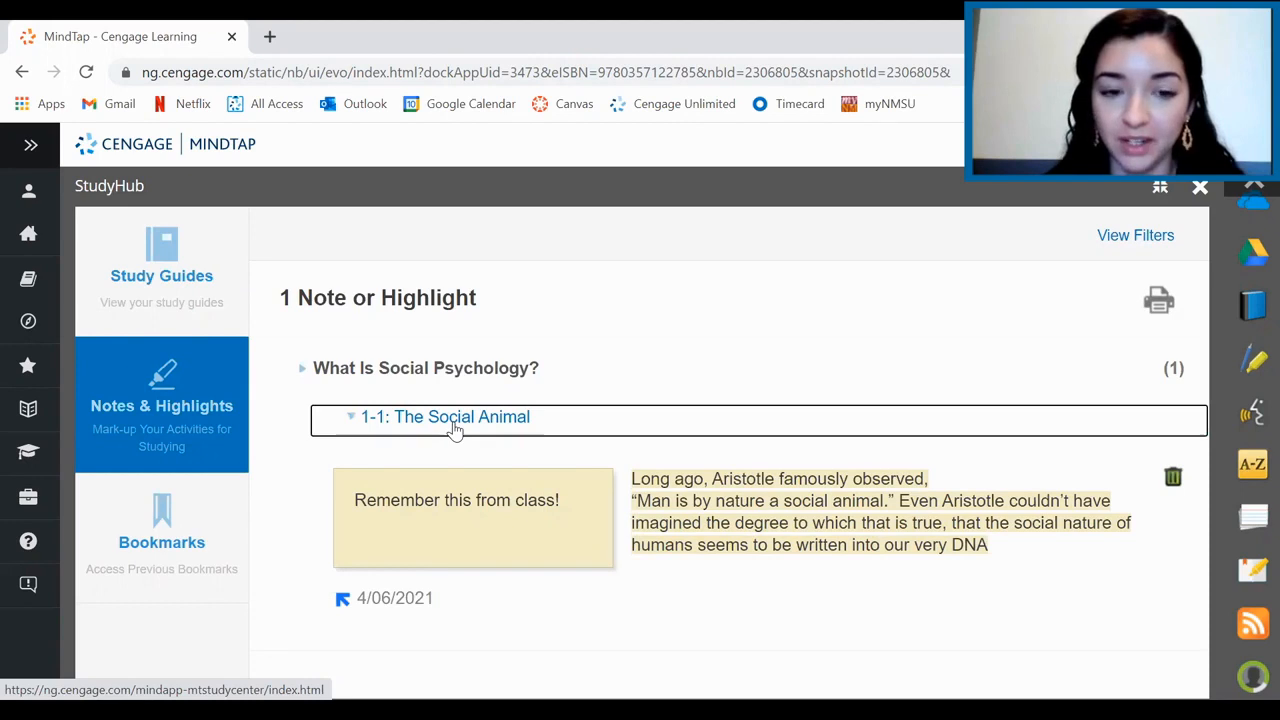
mouse_move(1074, 525)
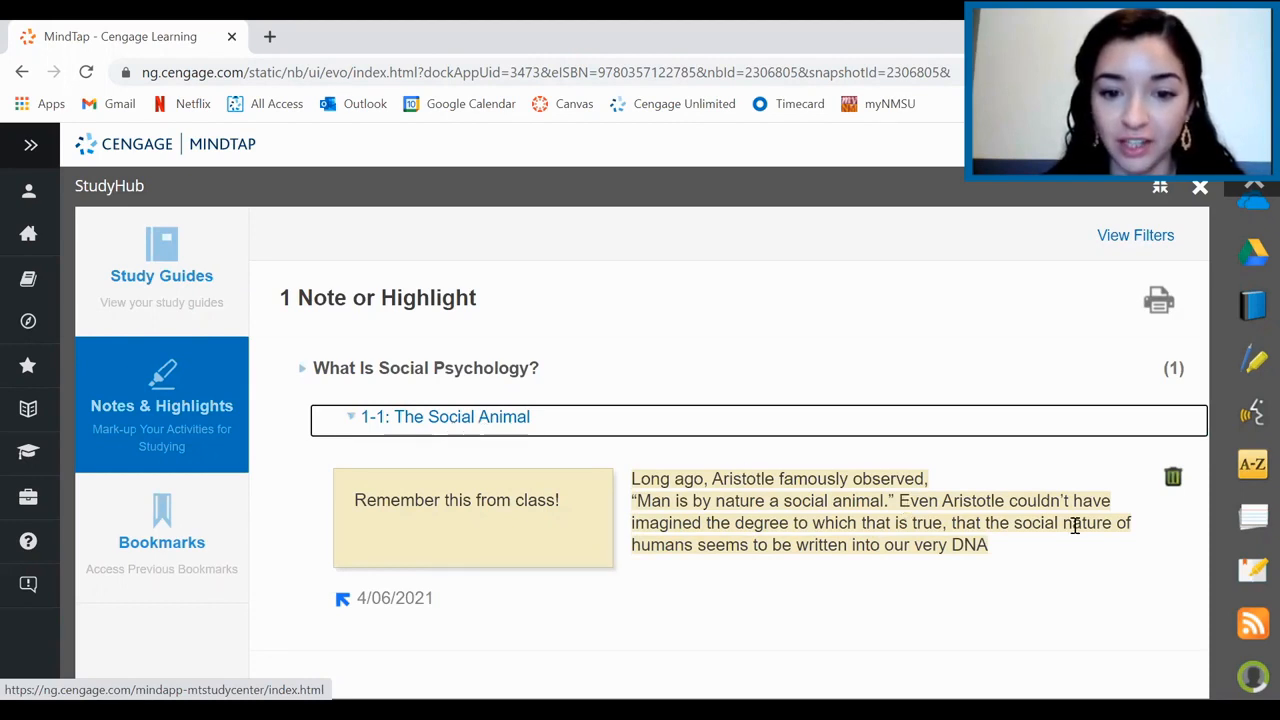
mouse_move(1253, 517)
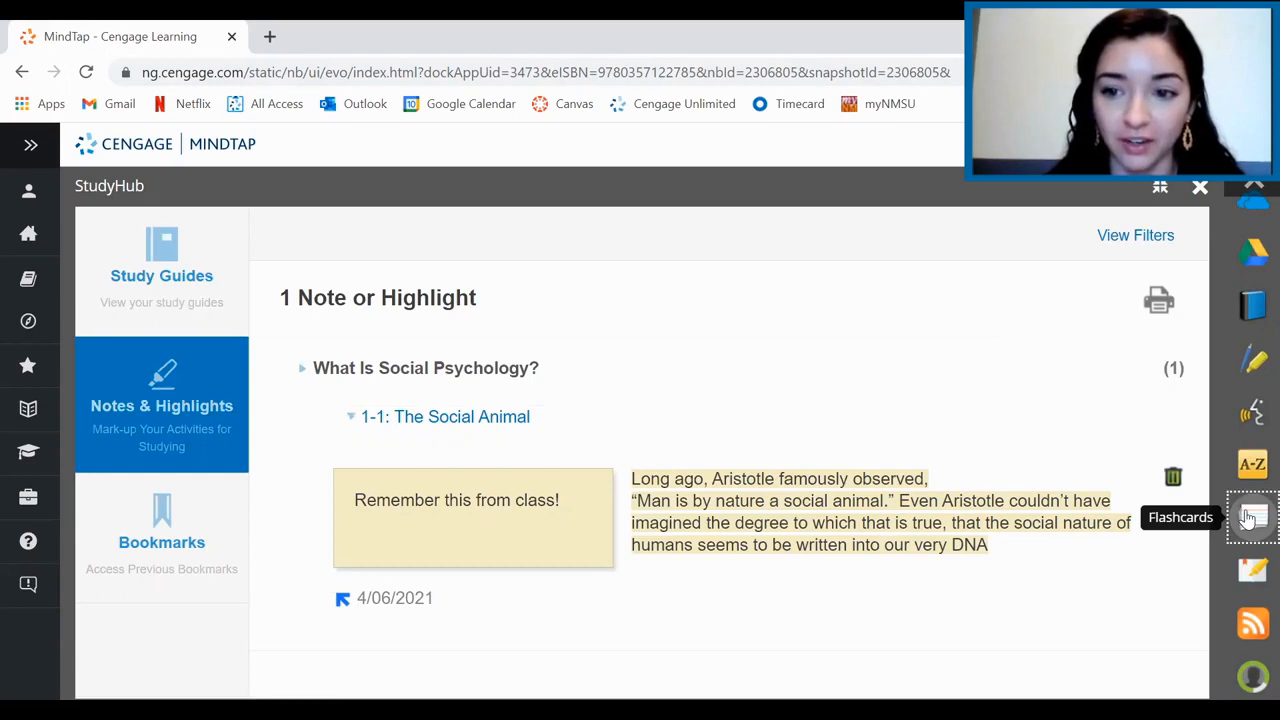
left_click(1252, 517)
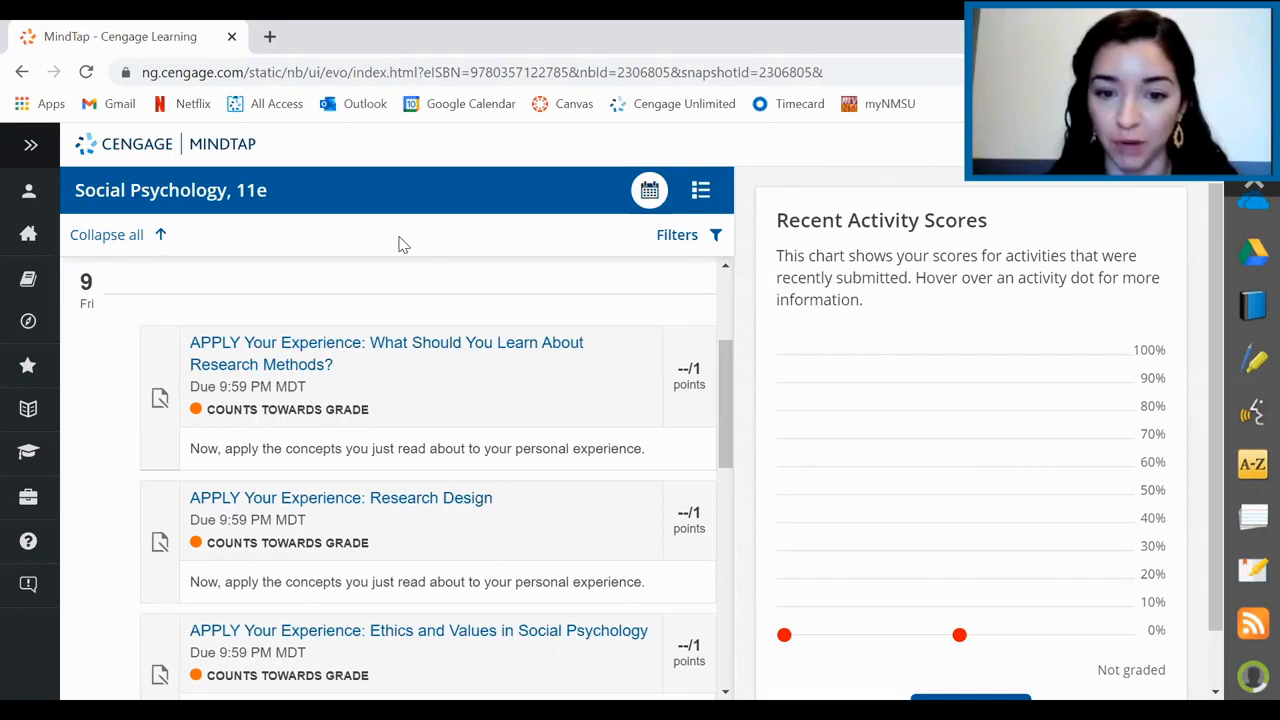
mouse_move(615, 185)
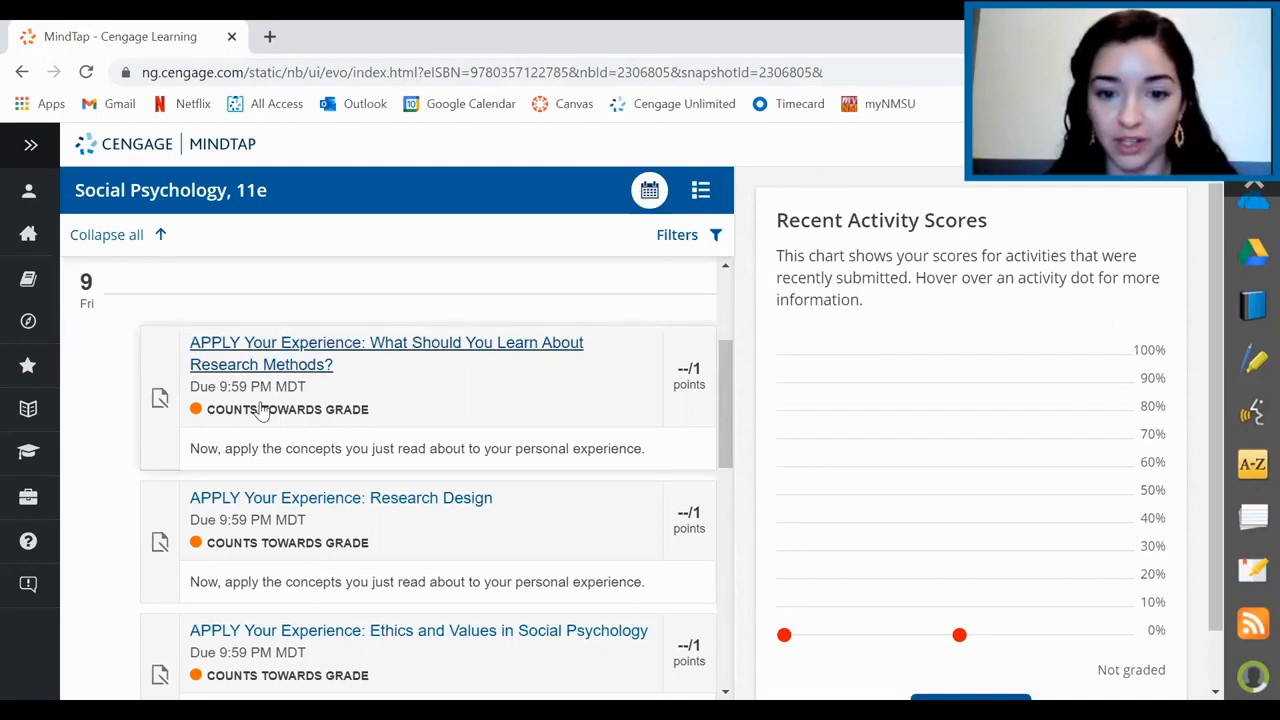
Scroll through the weekly due activities, Week 1 to Week 7.
scroll("down", 3)
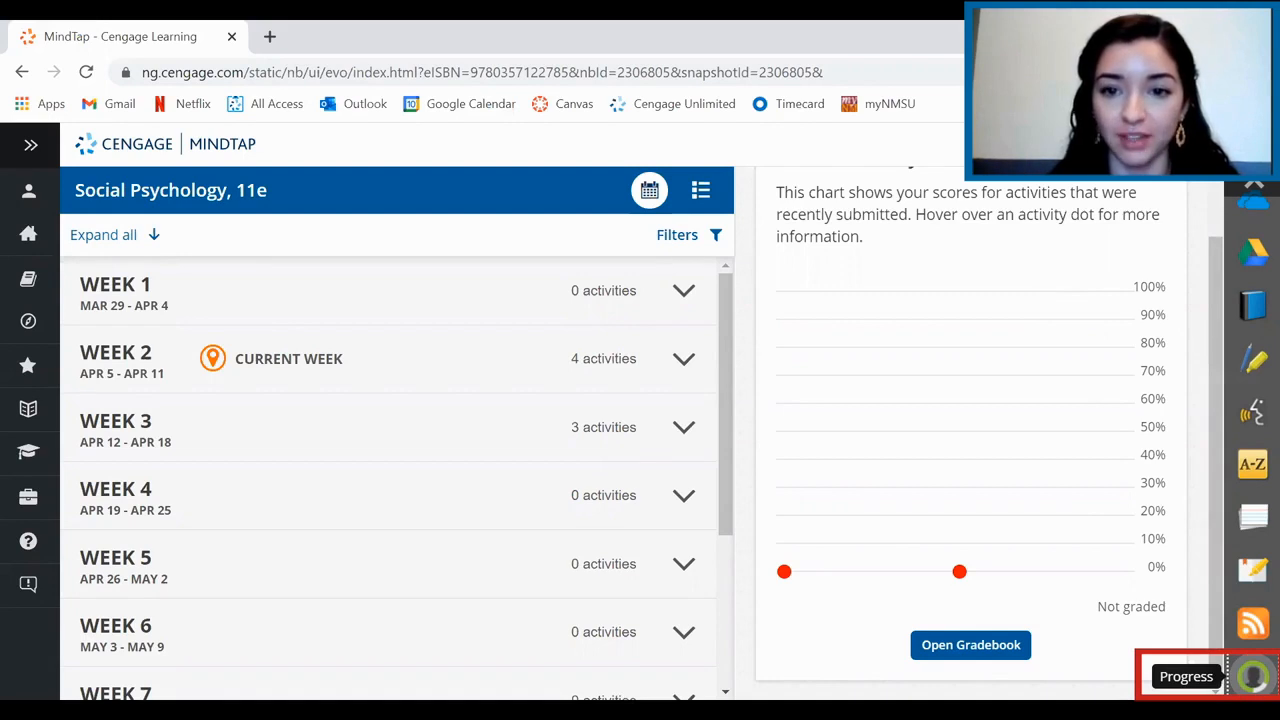
Open the Progress app and scroll through per-chapter Learning Path scores.
left_click(1186, 676)
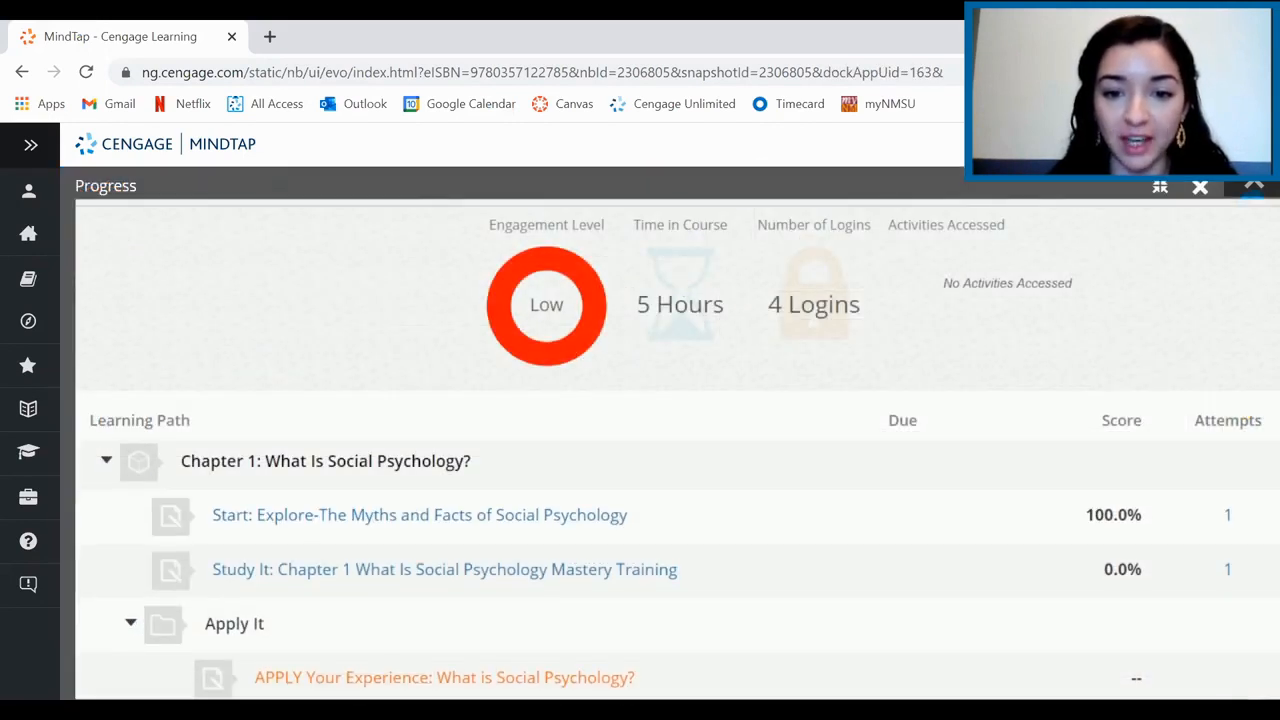
scroll("down", 3)
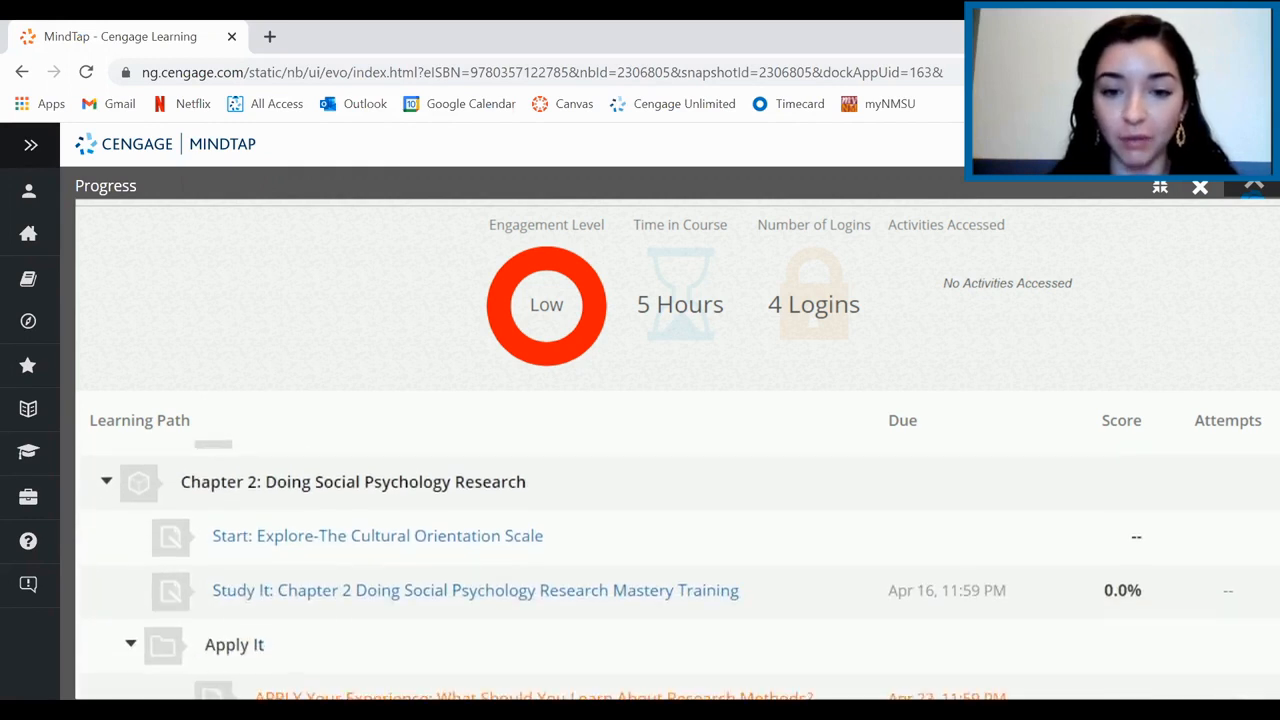
scroll("down", 3)
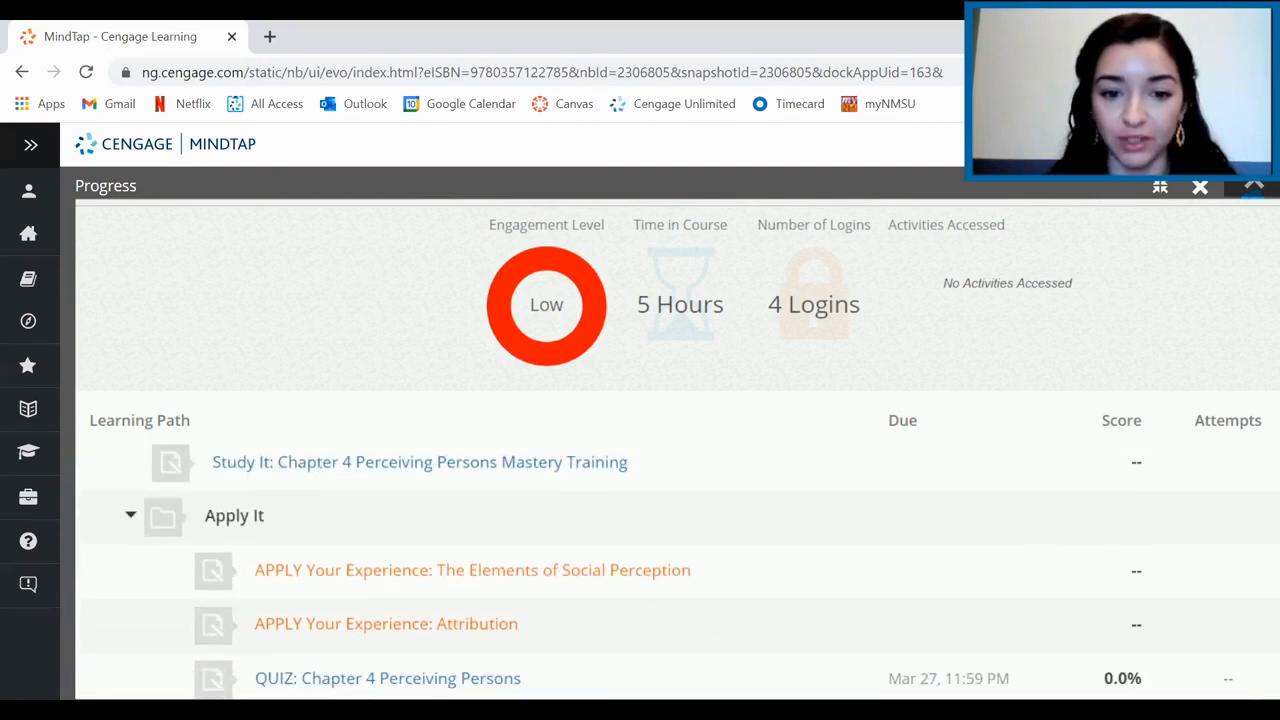
scroll("down", 3)
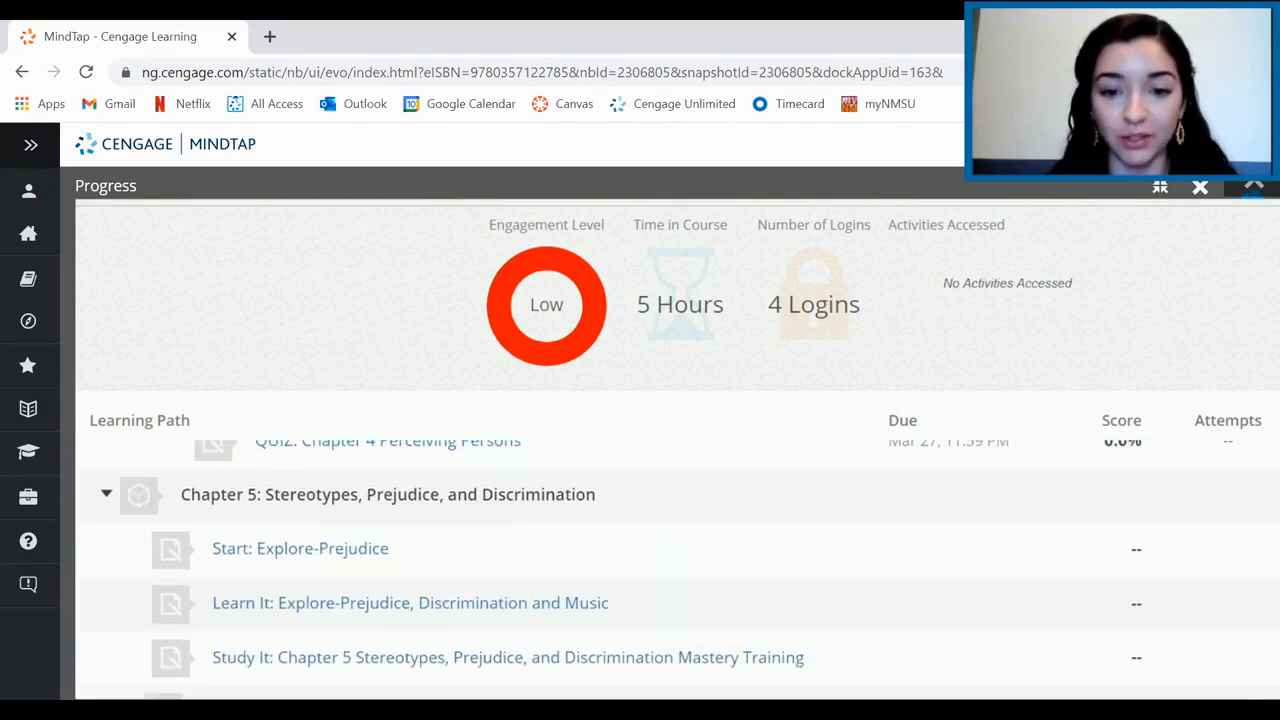